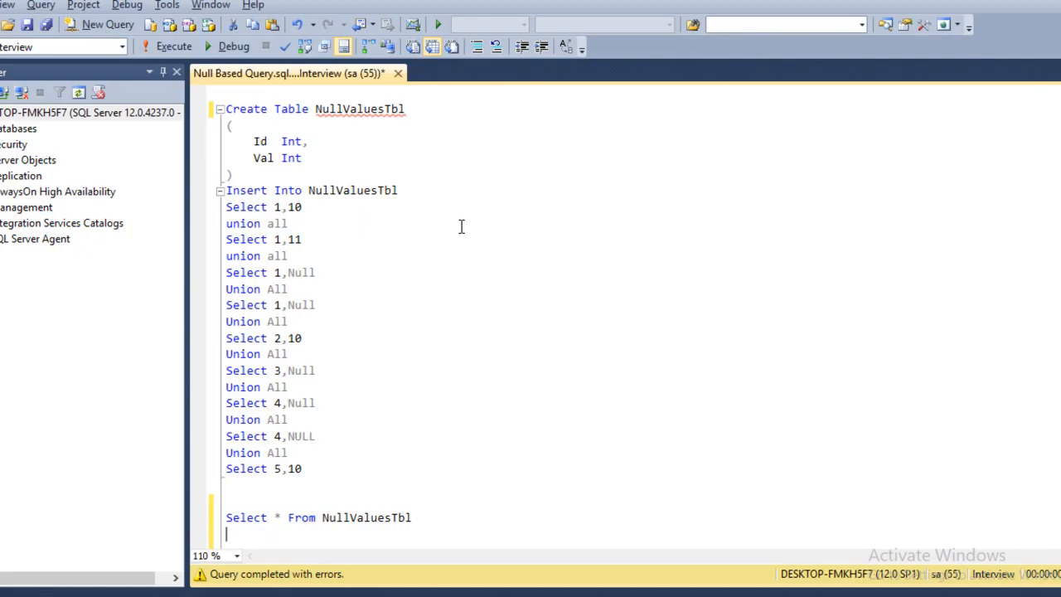
pyautogui.moveTo(298, 439)
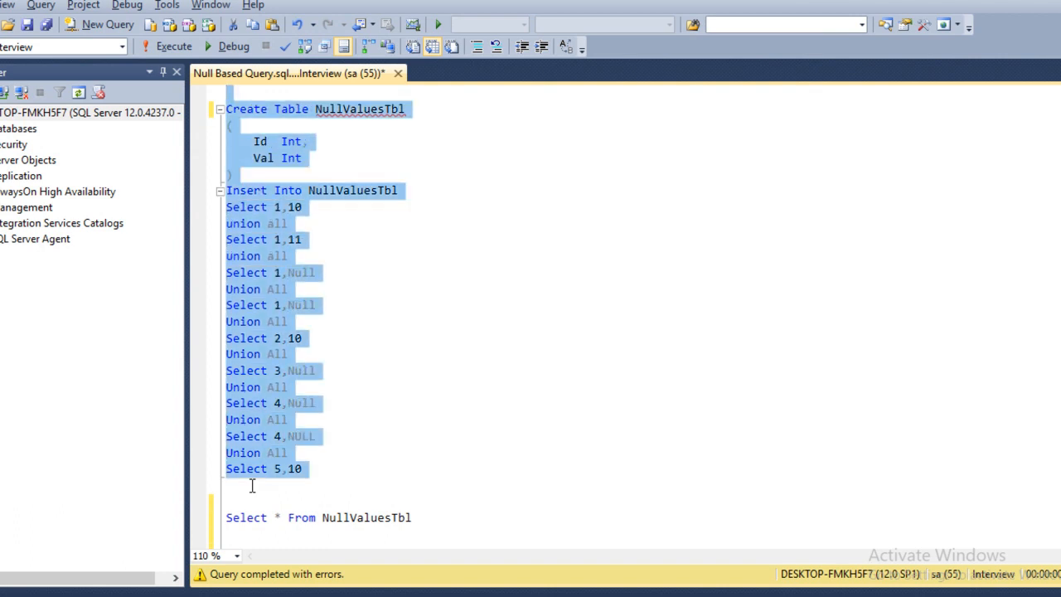
# Step: Run the CREATE TABLE and INSERT statements to build and populate NullValuesTbl
pyautogui.click(172, 47)
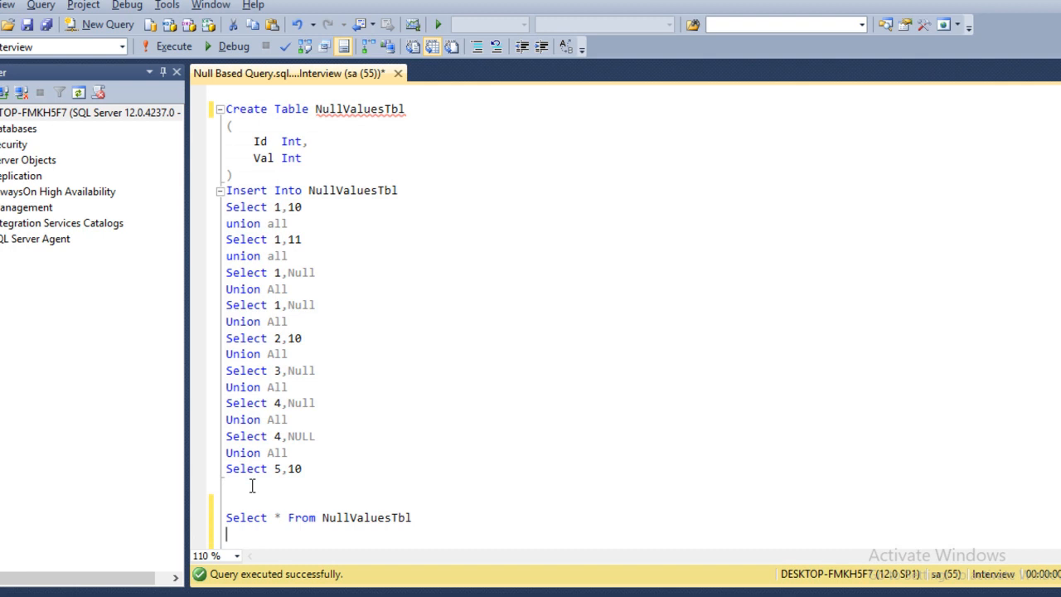
pyautogui.click(169, 46)
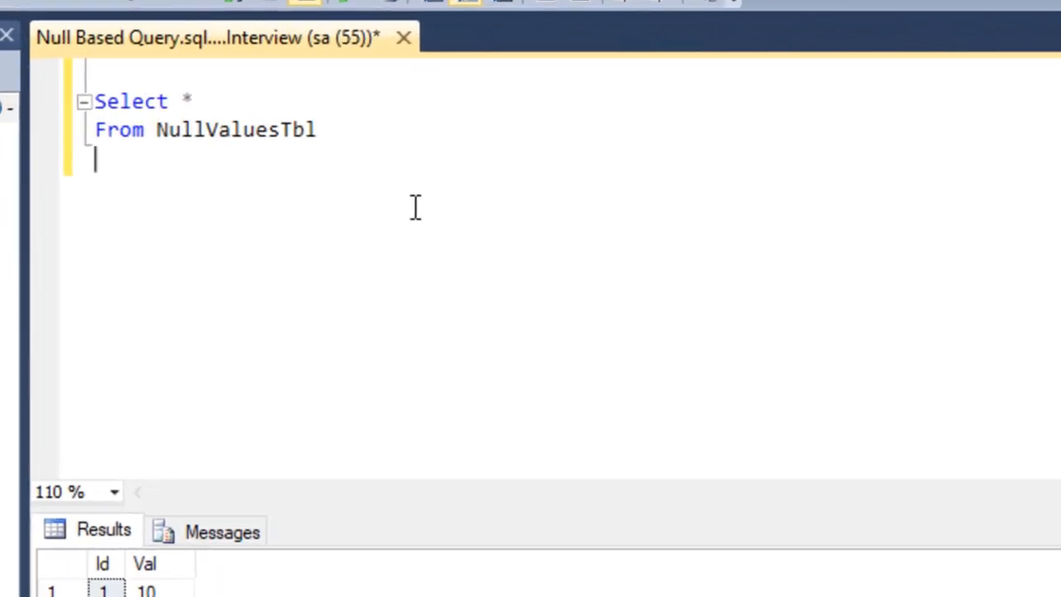
# Step: Filter the first SELECT with WHERE VAL IS NOT NULL
pyautogui.write('WH')
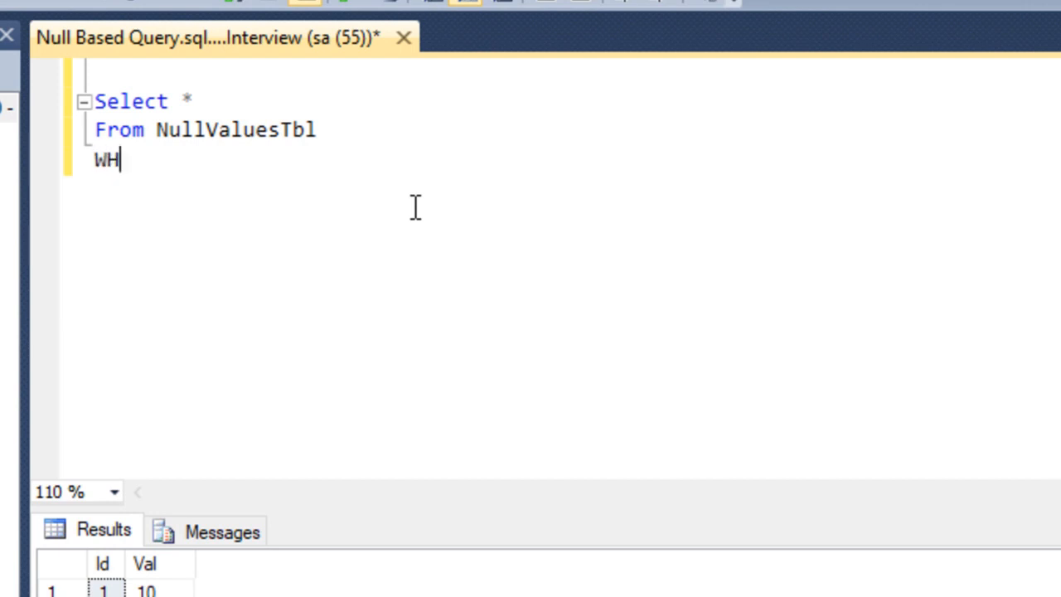
pyautogui.write('ERE')
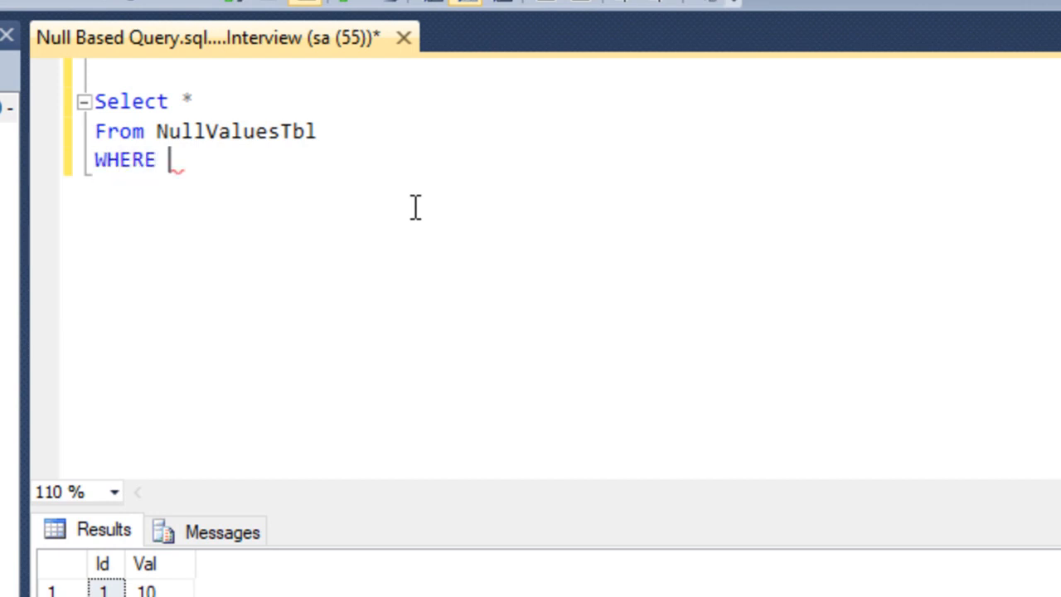
pyautogui.write('VAL IS')
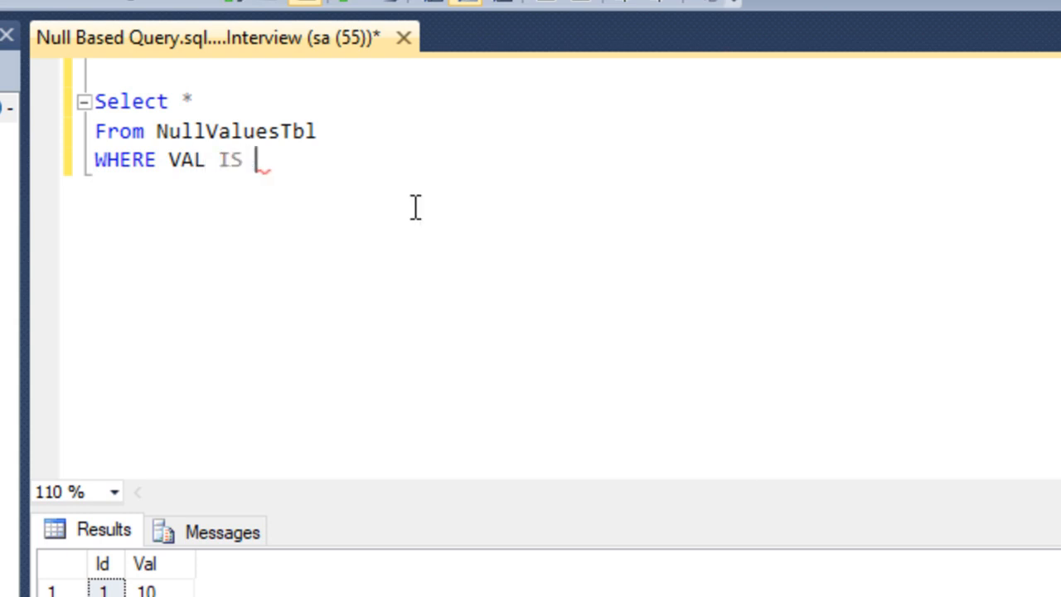
pyautogui.write('NOT N')
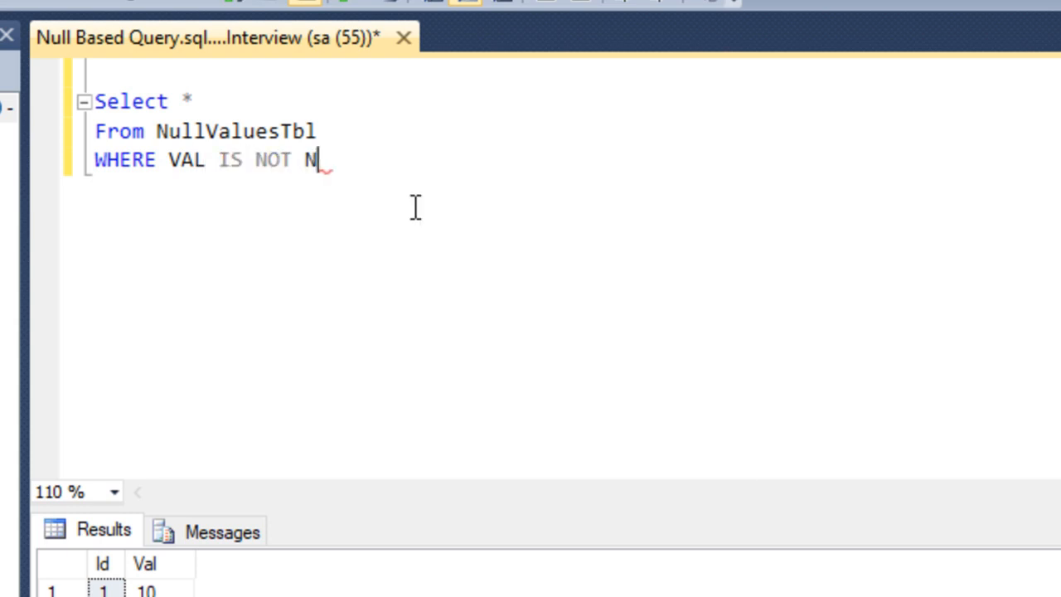
pyautogui.write('ULL')
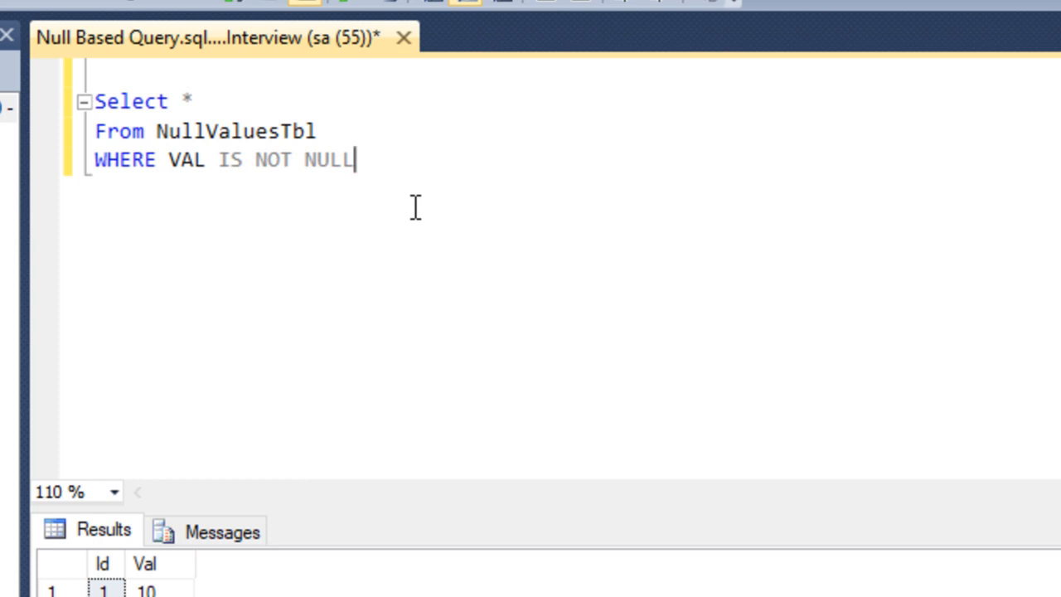
# Step: Add UNION ALL with a second copy of the query filtered to WHERE VAL IS NULL
pyautogui.write('UN')
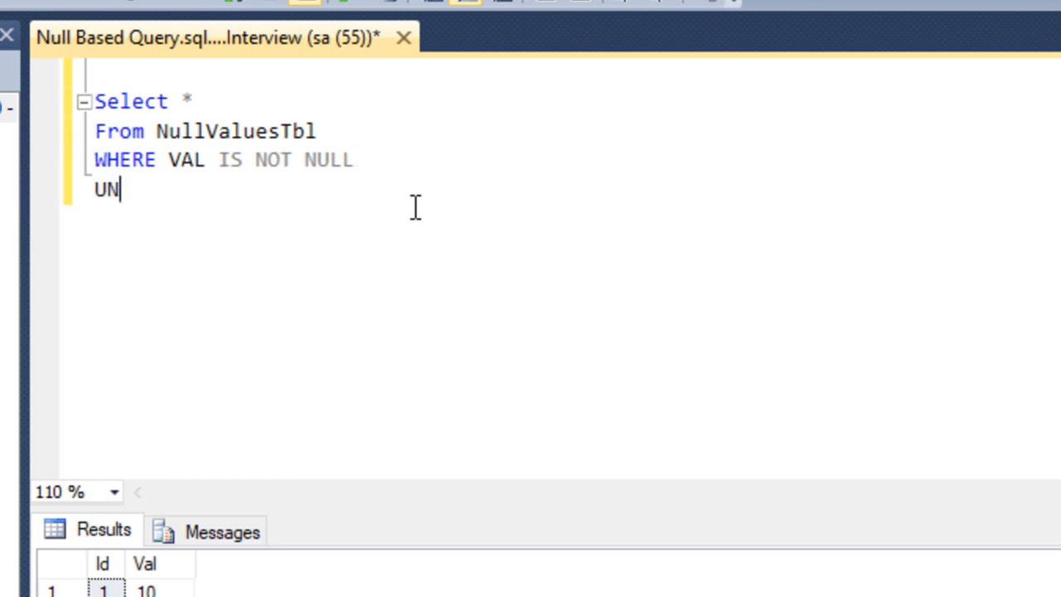
pyautogui.write('ION A')
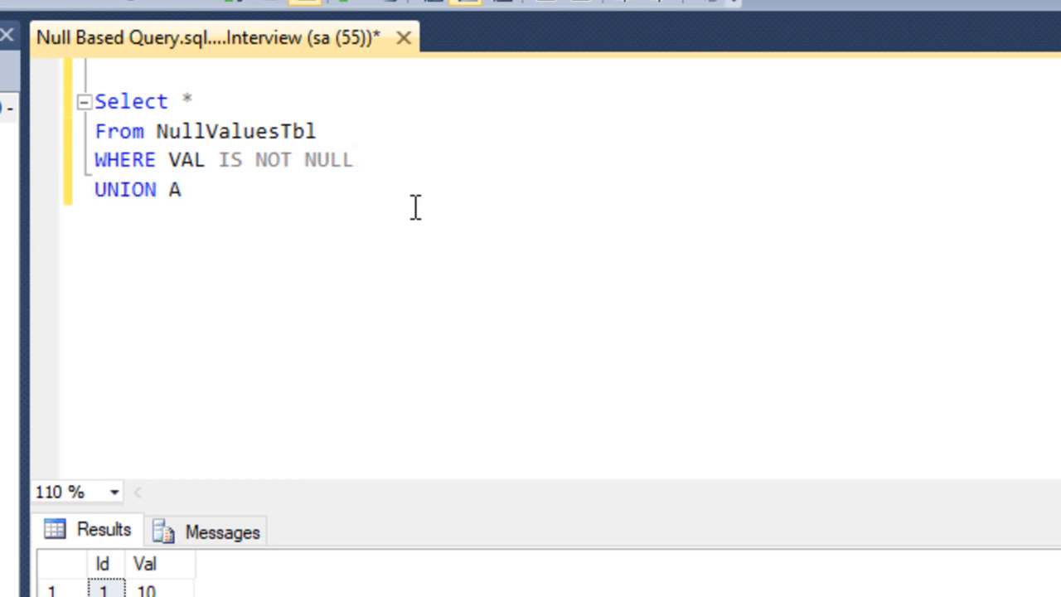
pyautogui.write('LL')
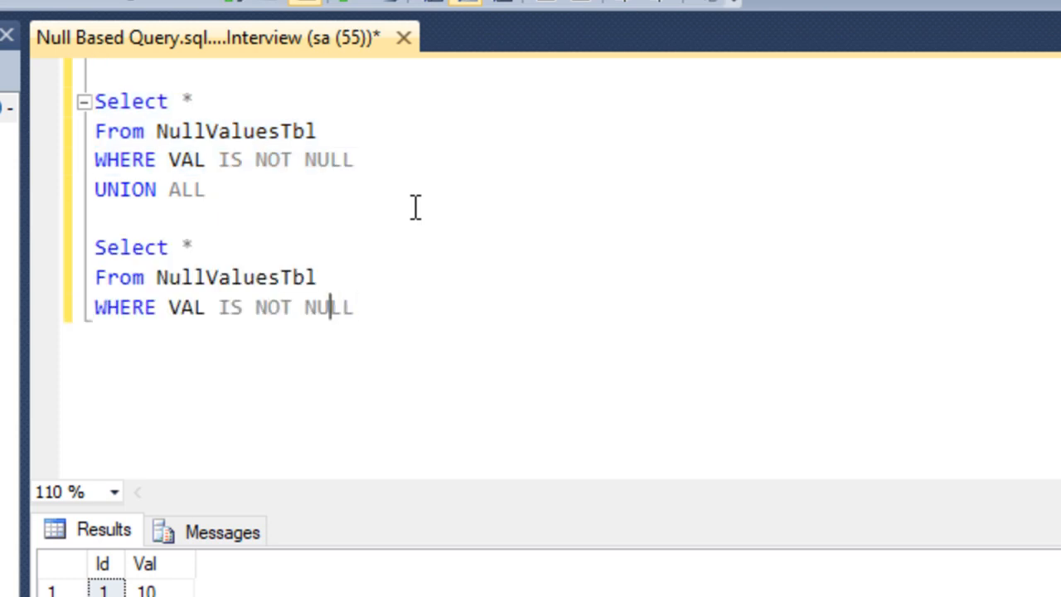
pyautogui.doubleClick(272, 307)
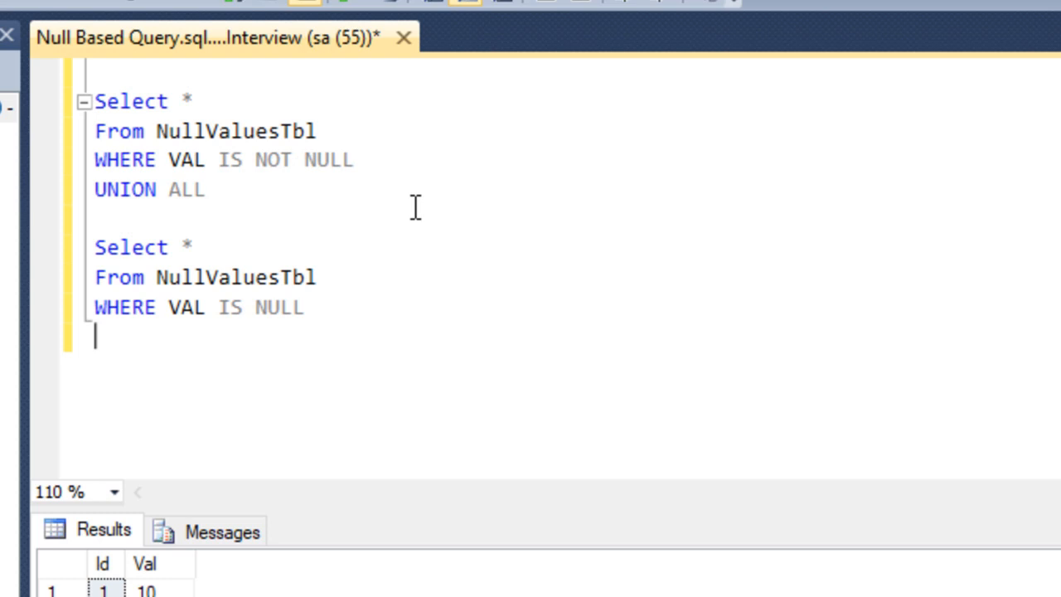
# Step: Add AND ID NOT IN ( SELECT Id FROM NullValuesTbl WHERE VAL IS NOT NULL ) to the null branch
pyautogui.write('AND I')
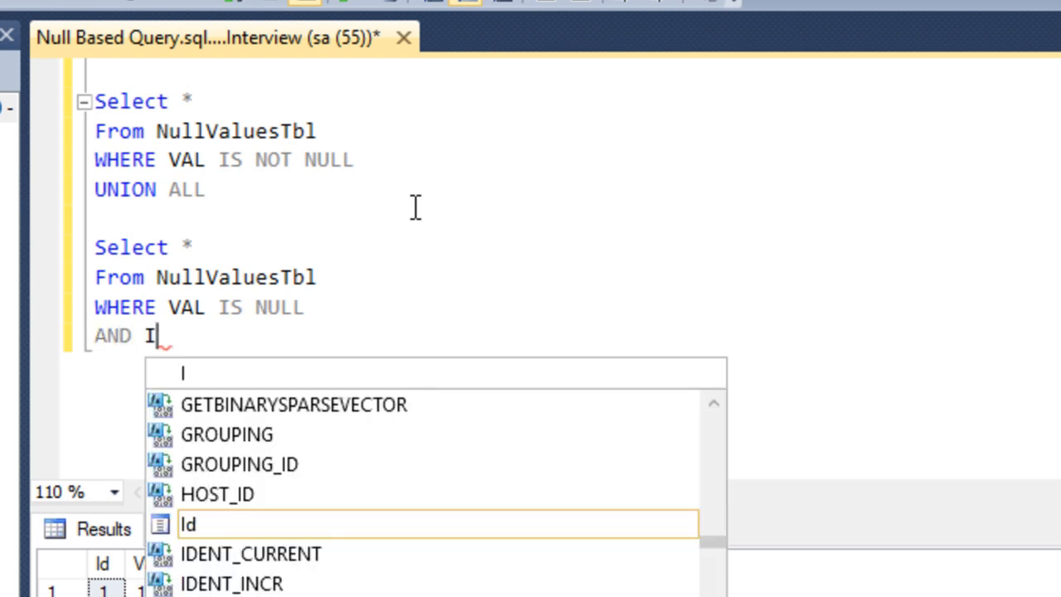
pyautogui.write('D NOT')
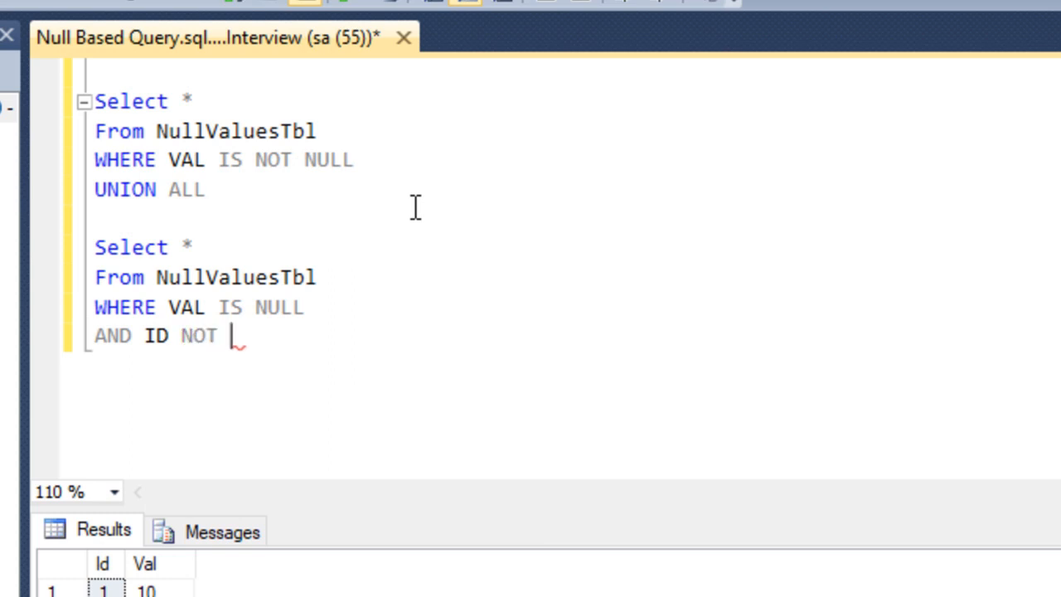
pyautogui.write('IN')
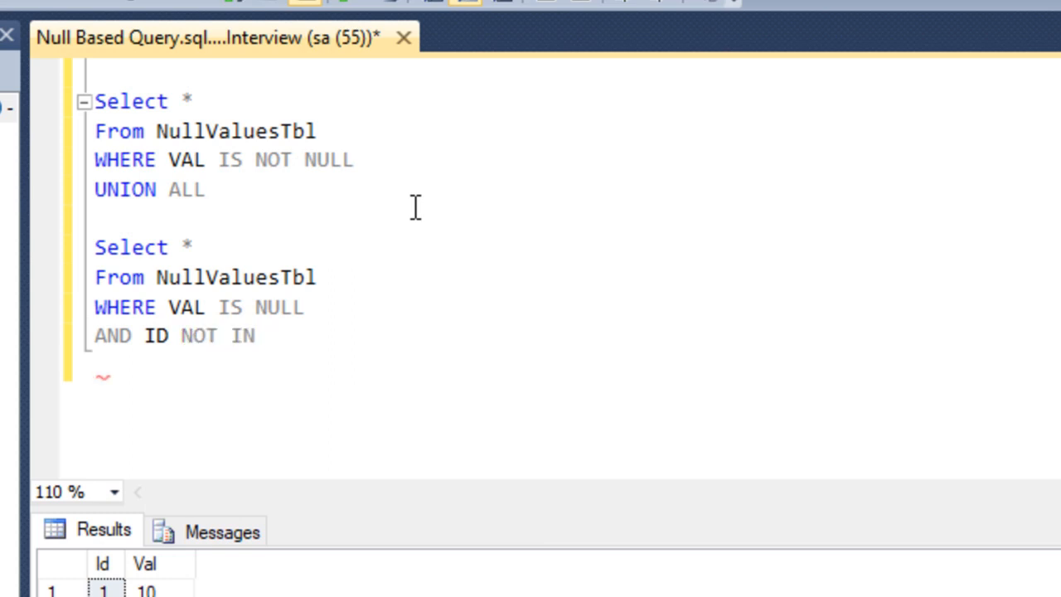
pyautogui.write('(')
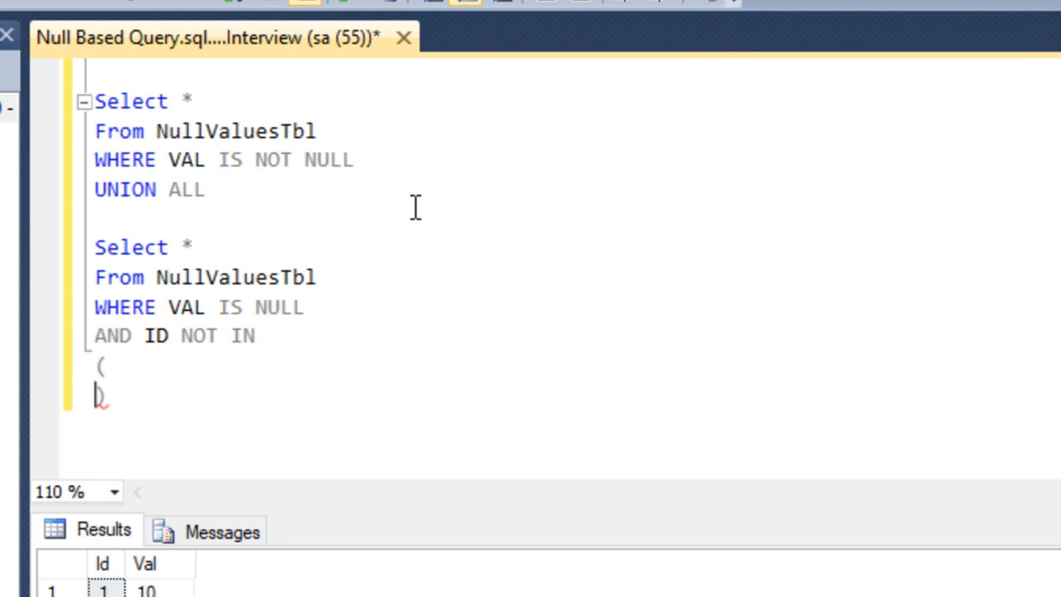
pyautogui.press('enter')
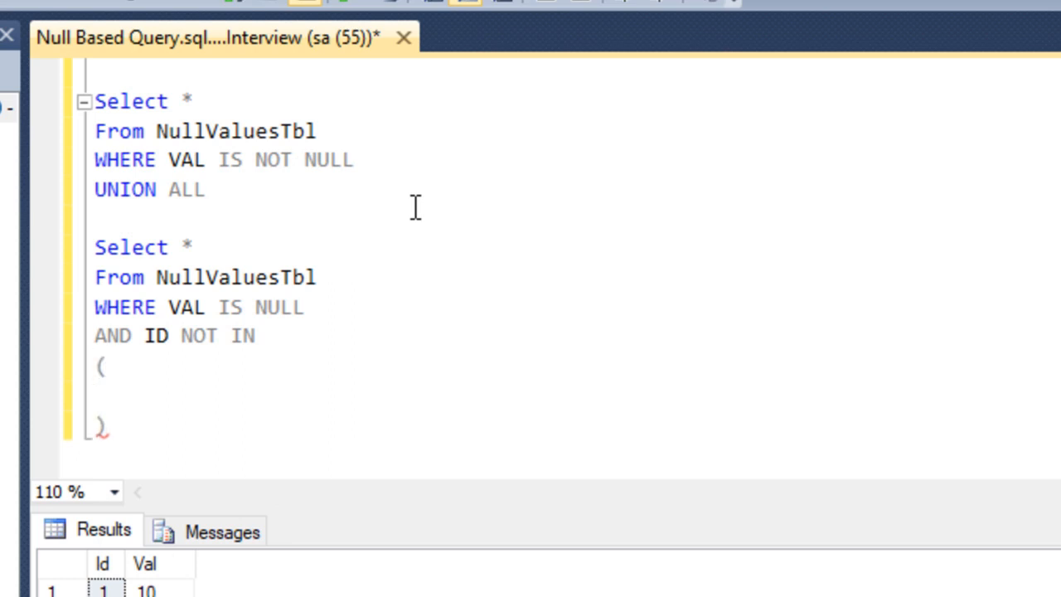
pyautogui.click(146, 247)
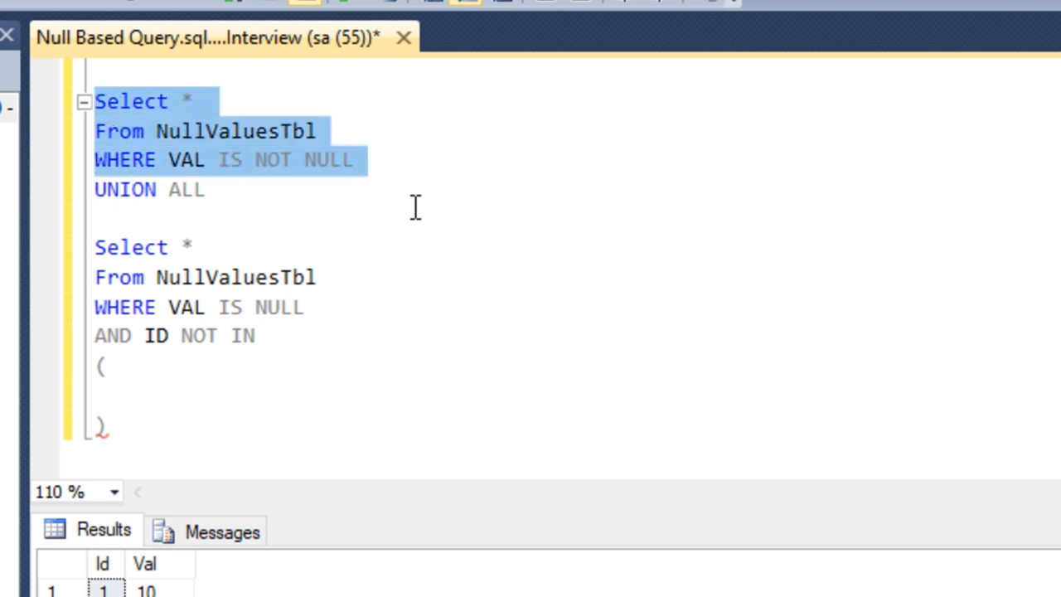
pyautogui.click(96, 247)
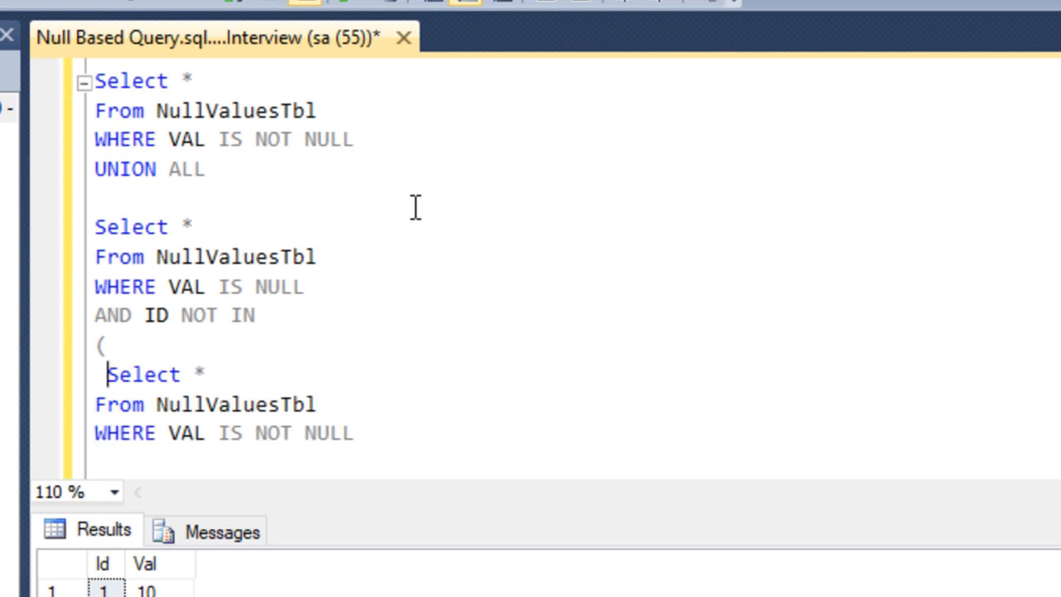
pyautogui.write('Id')
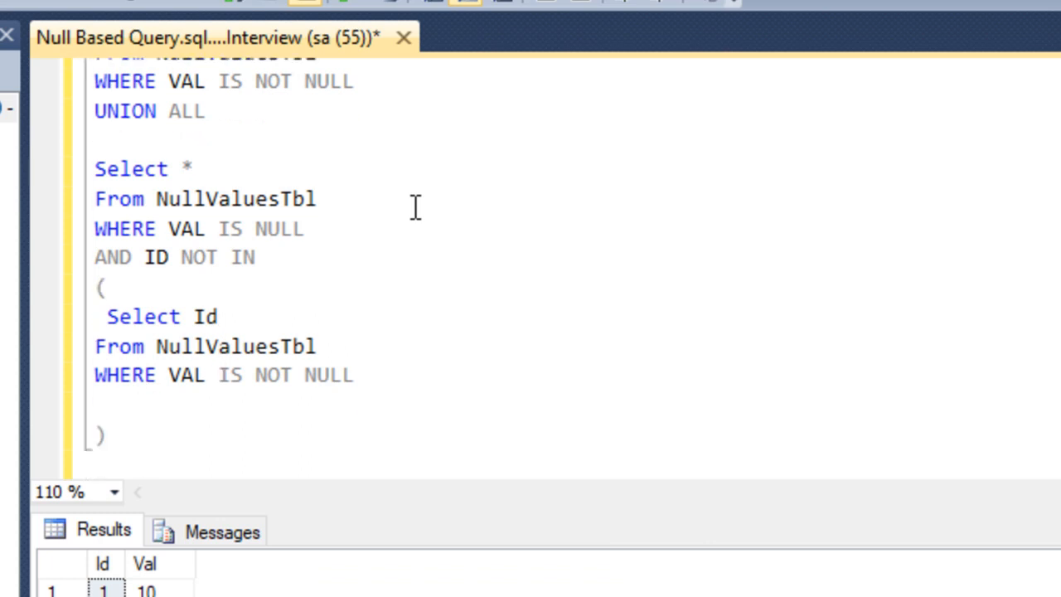
# Step: Append ORDER BY 1 to sort the combined result by the first column
pyautogui.write('ORDER')
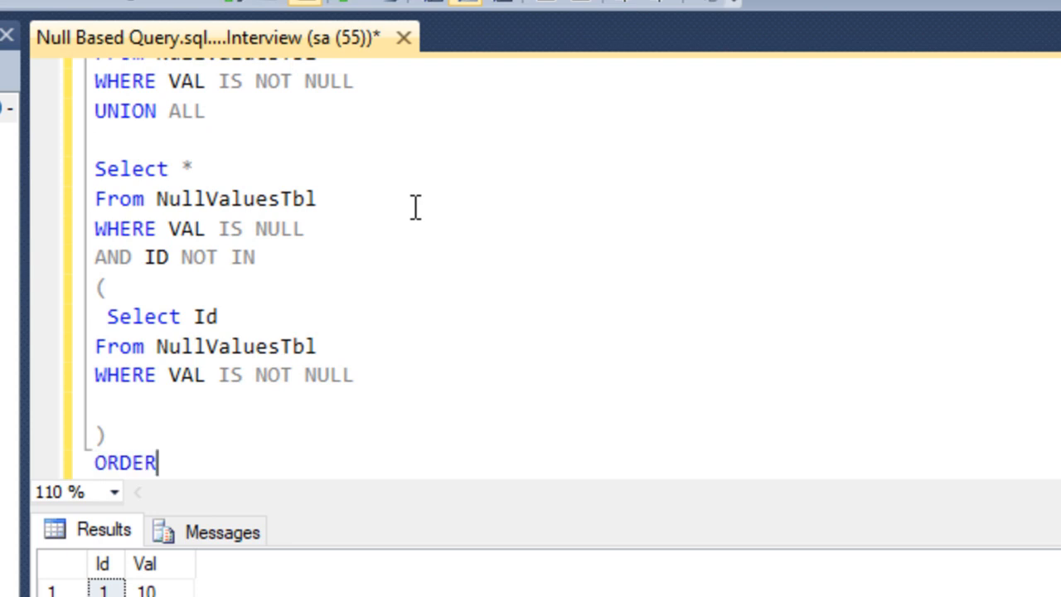
pyautogui.write('BY 1')
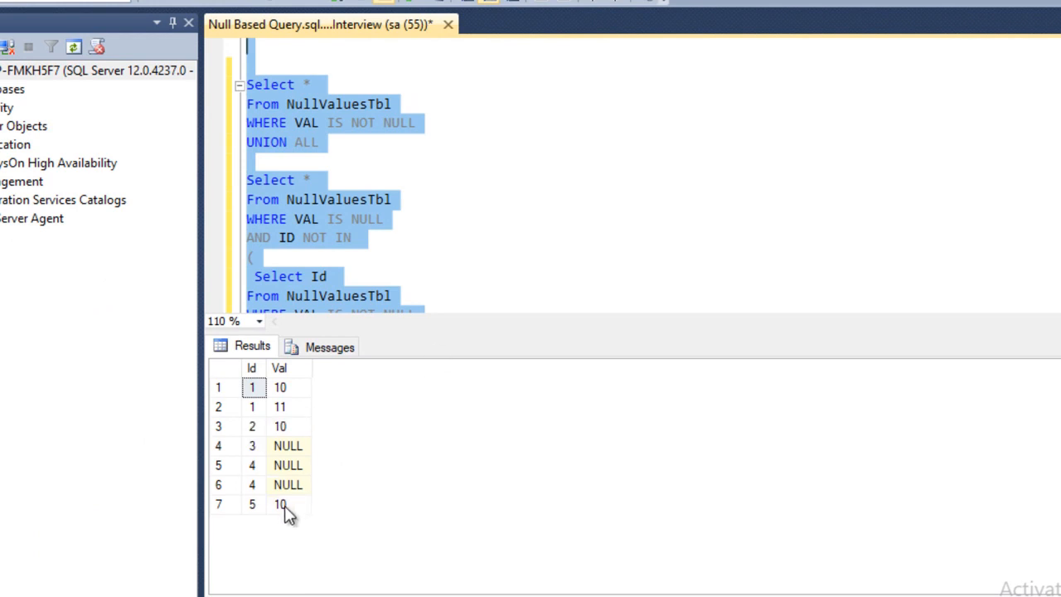
# Step: Add DISTINCT to the null-rows SELECT so the rerun returns 6 rows, then compare with the expected-output slide
pyautogui.click(252, 464)
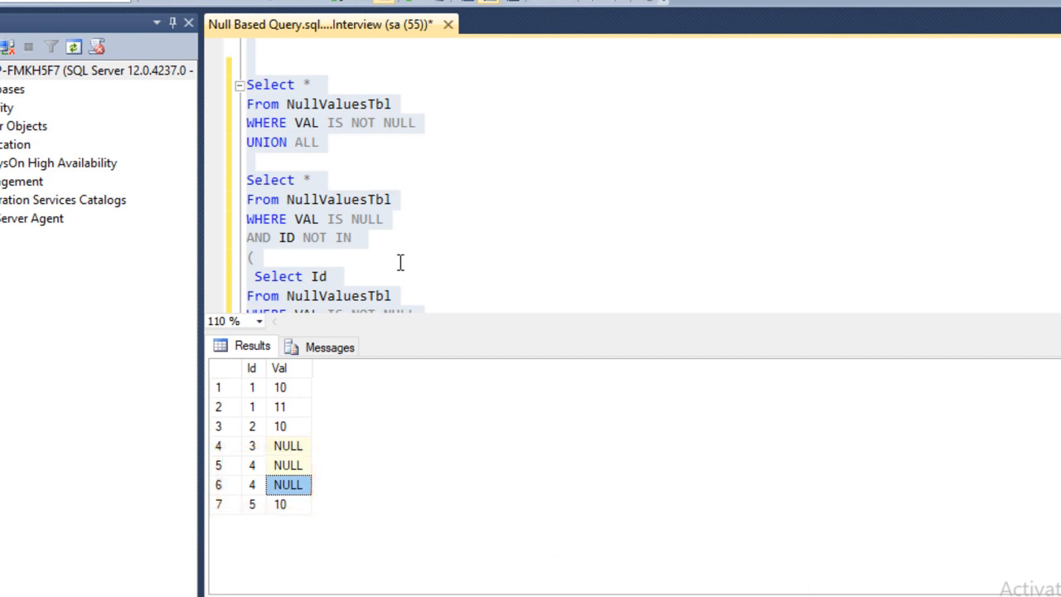
pyautogui.write('D')
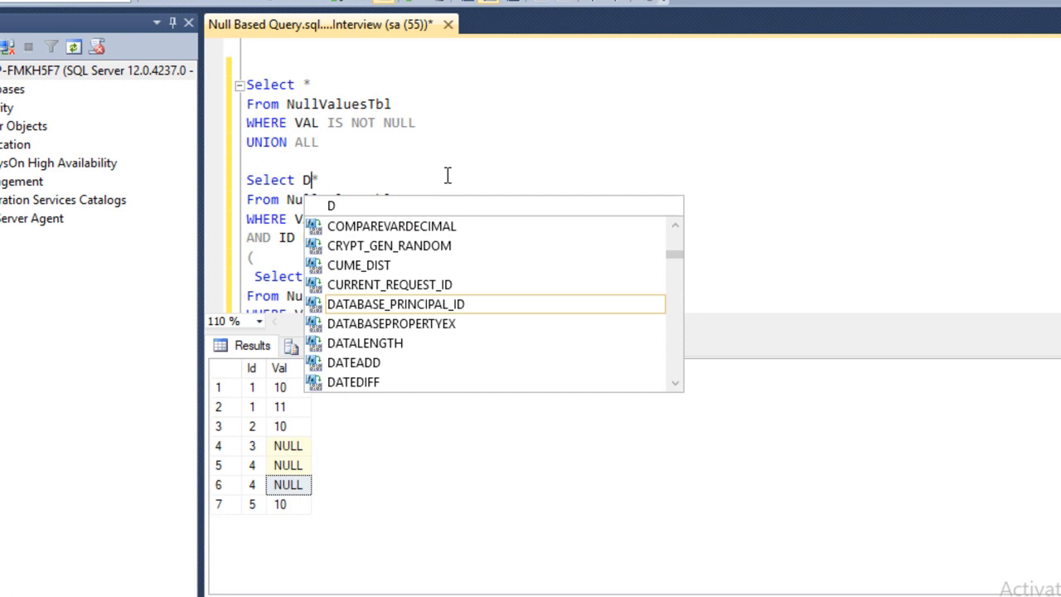
pyautogui.write('ISTINCT')
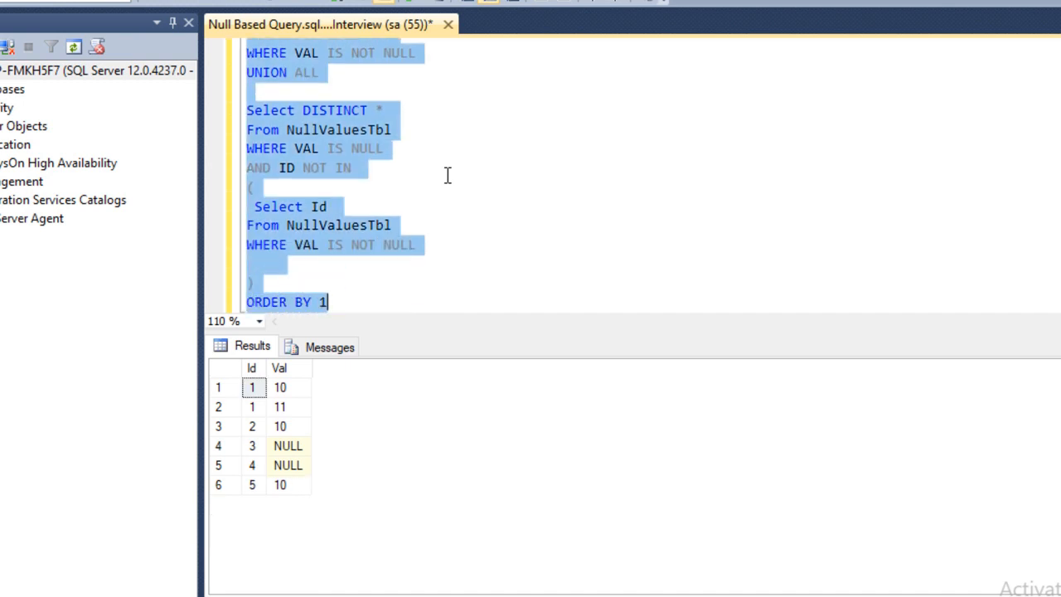
pyautogui.click(252, 484)
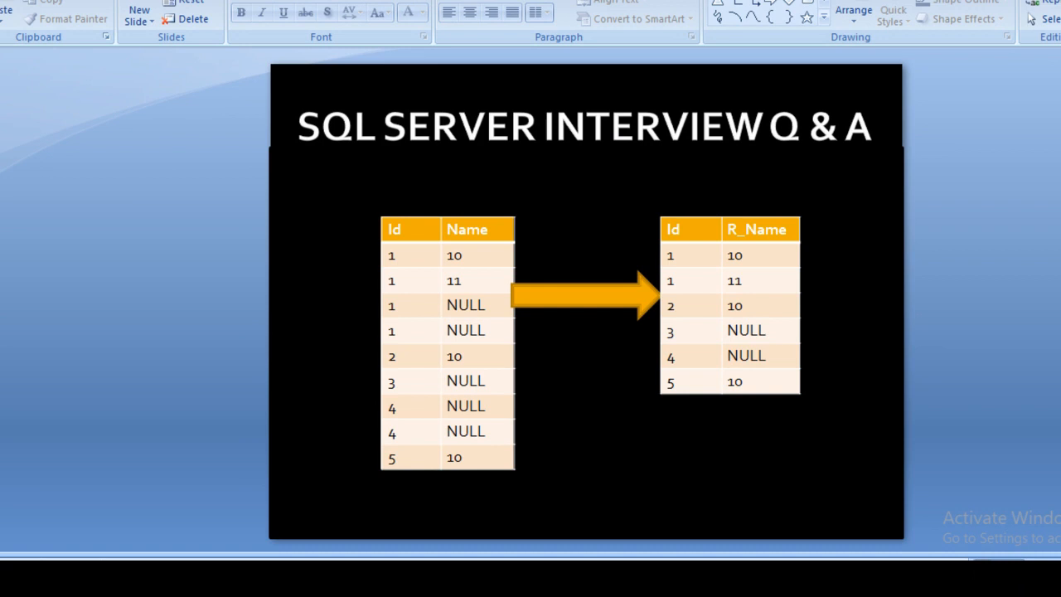
pyautogui.moveTo(1057, 315)
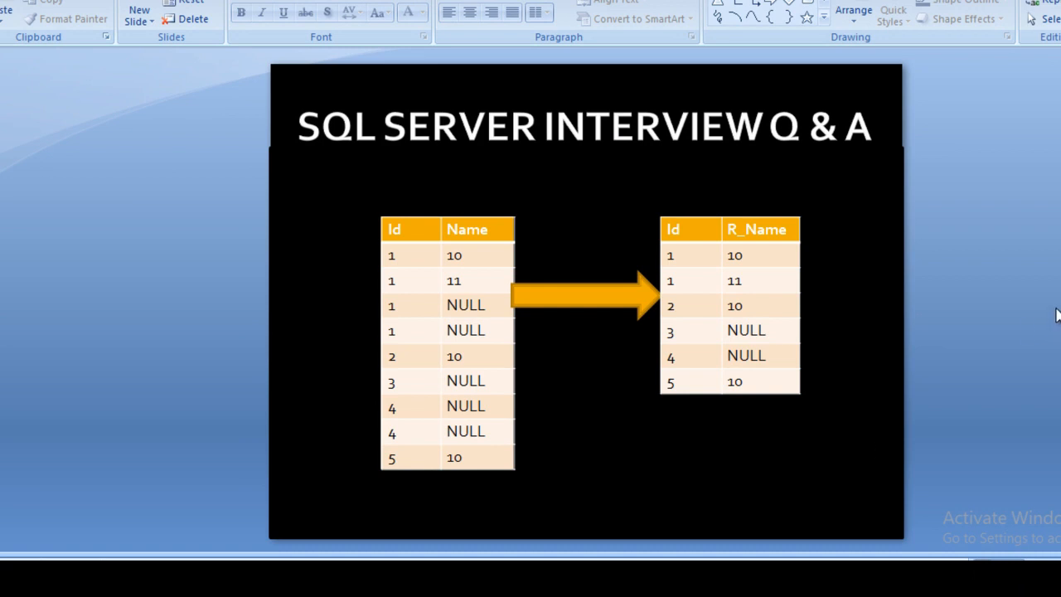